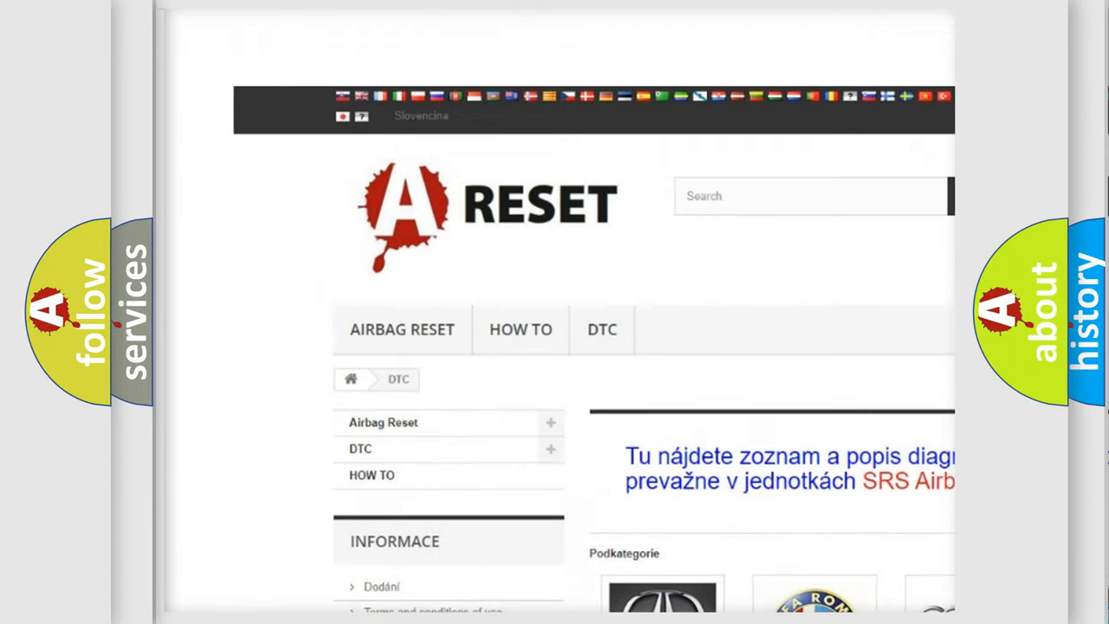
scroll(up, 3)
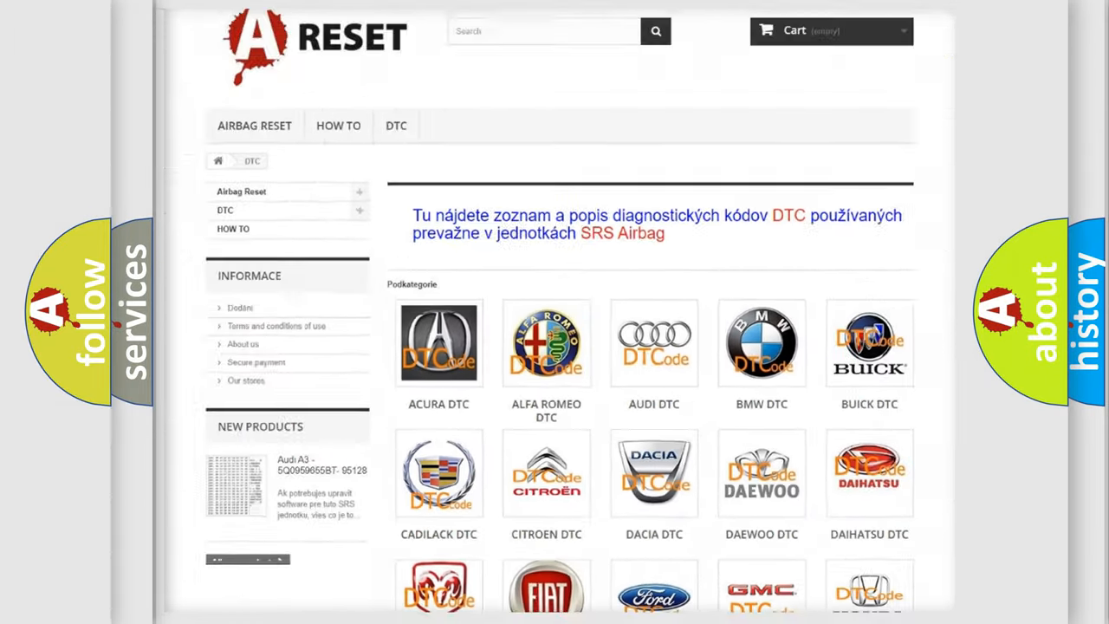
scroll(down, 3)
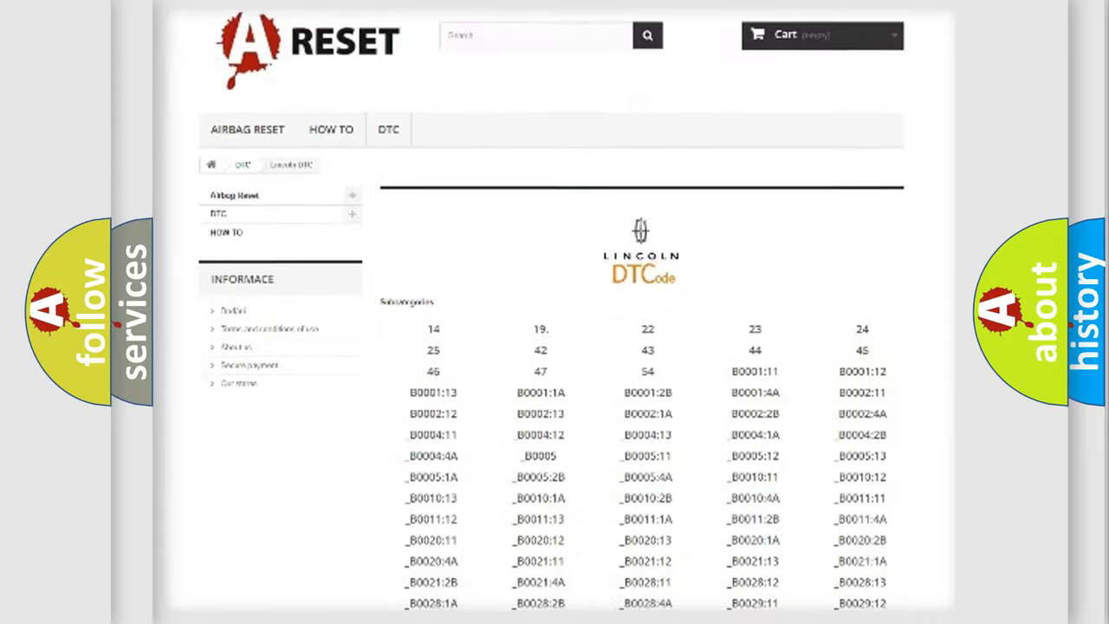
scroll(down, 3)
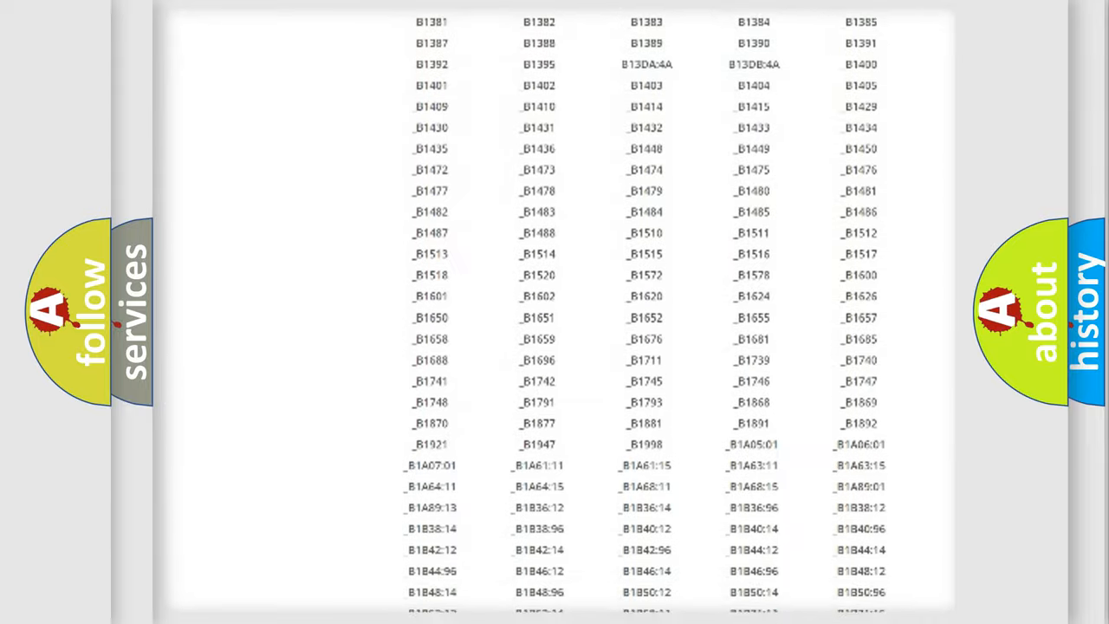
scroll(up, 3)
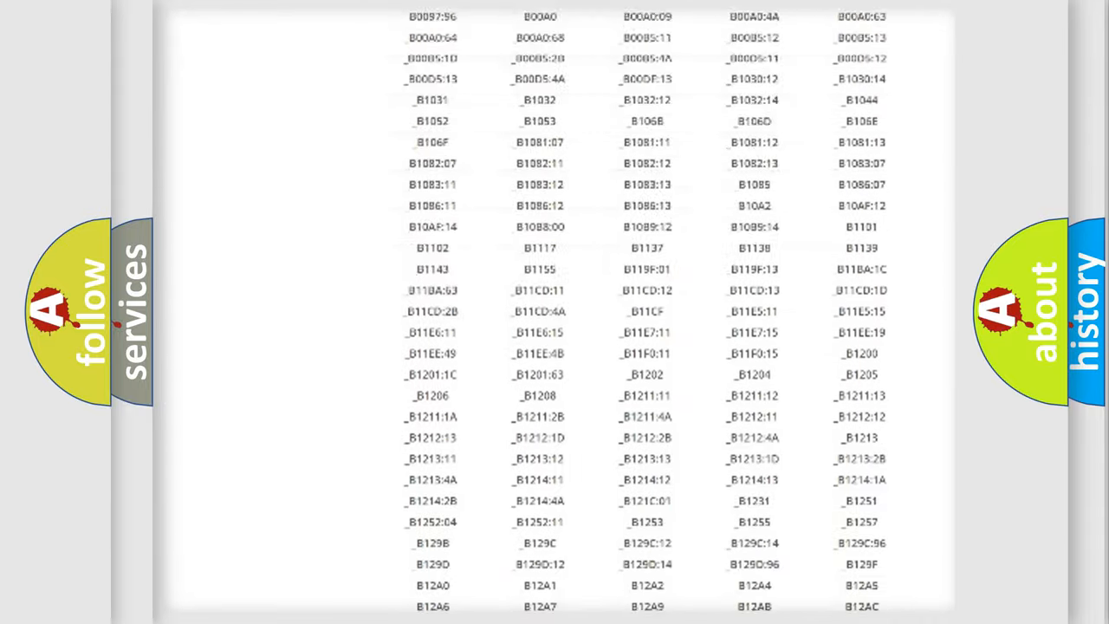
scroll(up, 3)
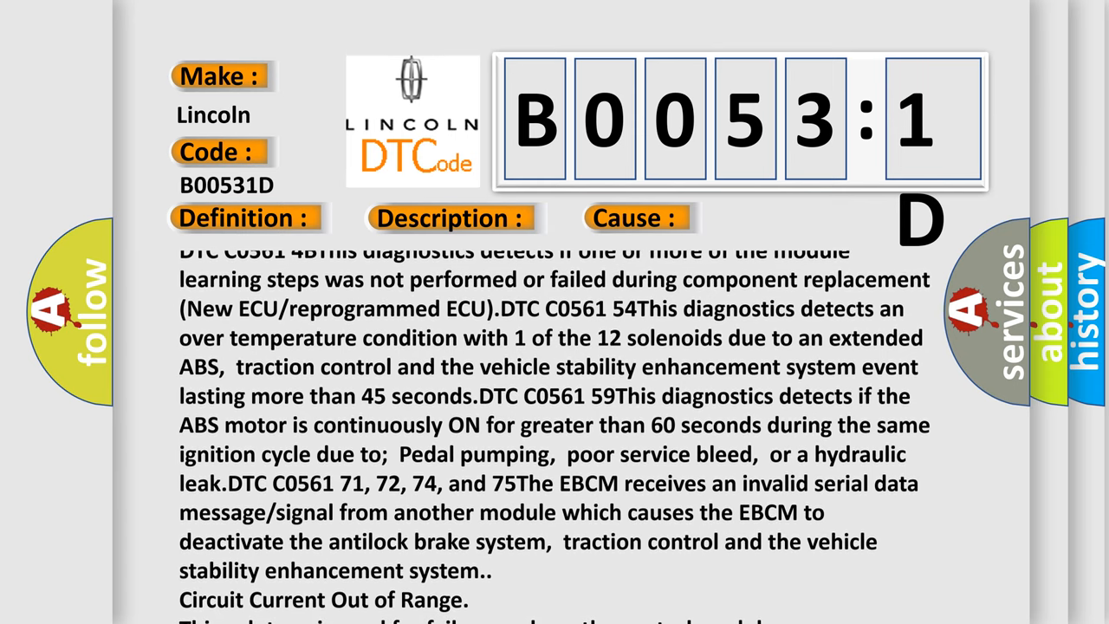
scroll(down, 3)
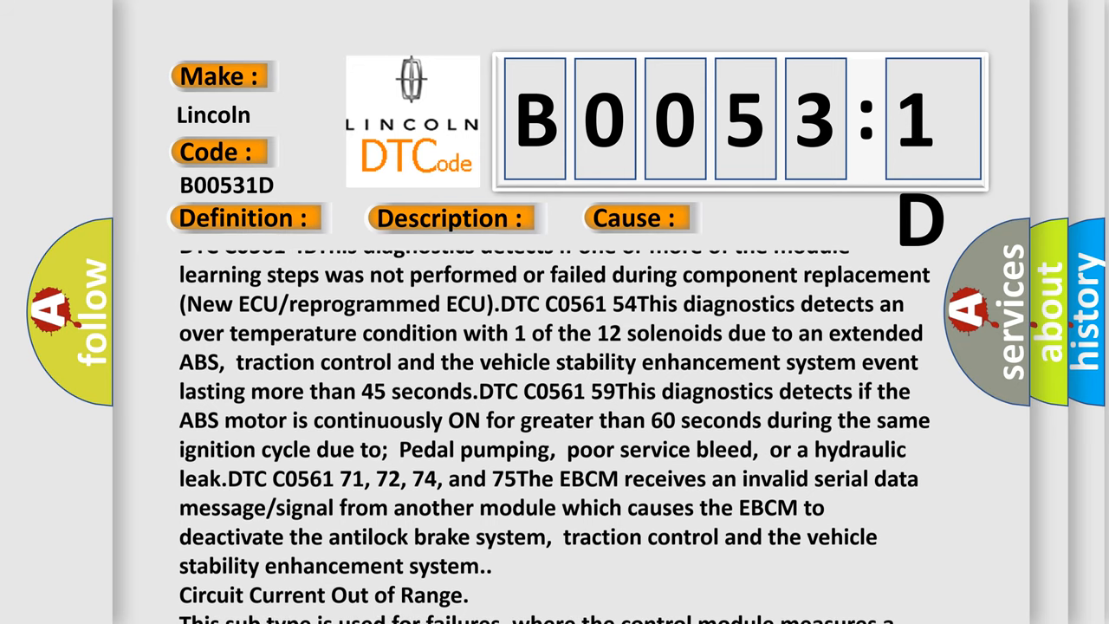
scroll(down, 3)
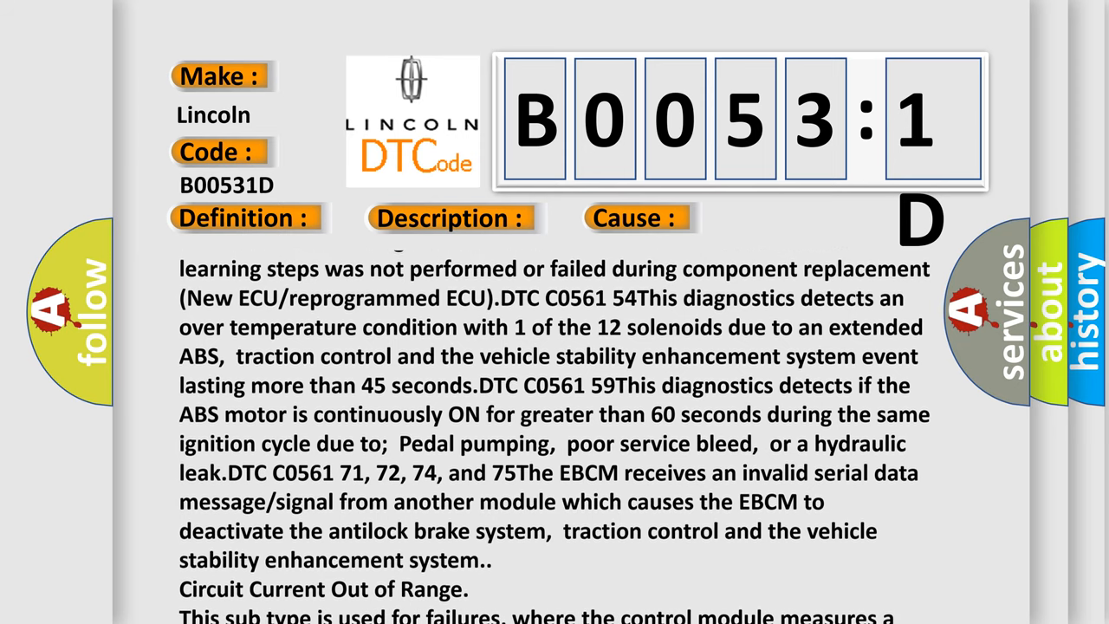
scroll(up, 3)
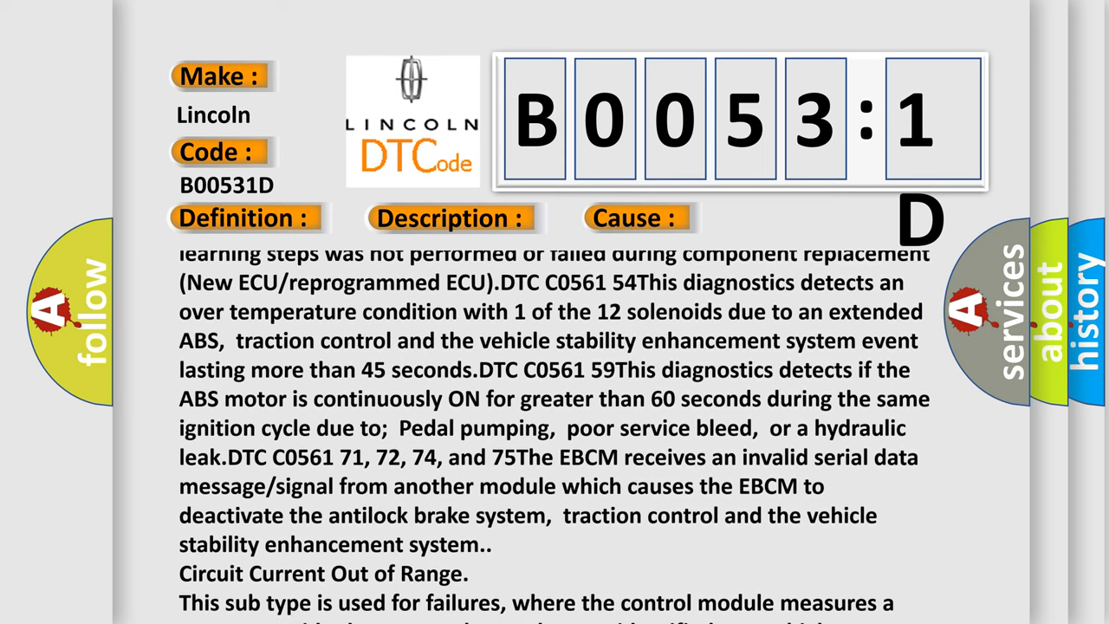
scroll(down, 3)
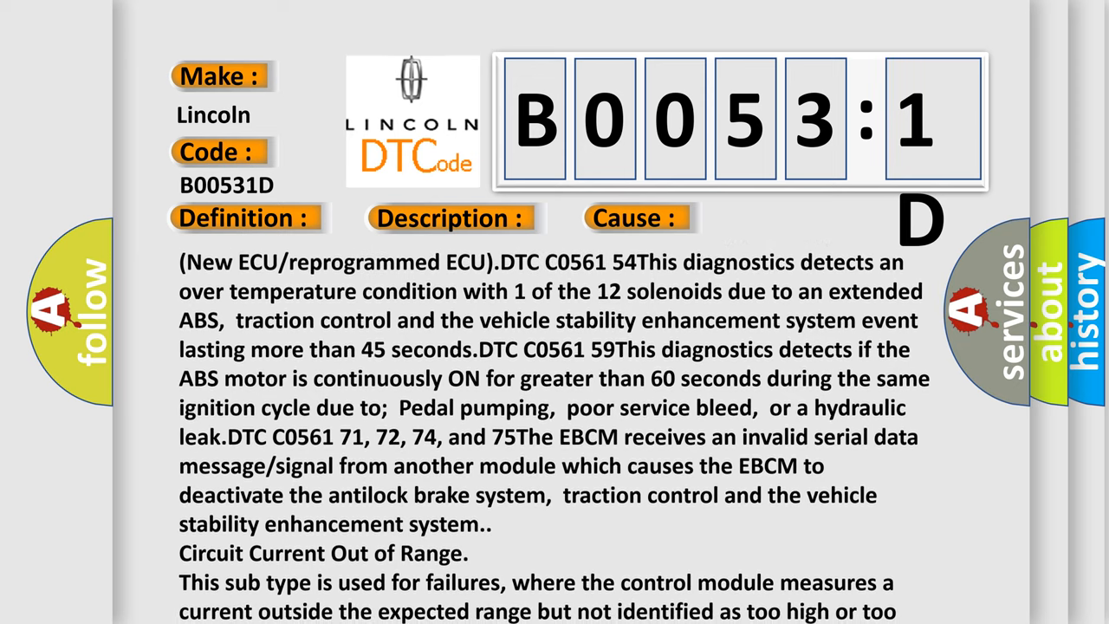
scroll(down, 3)
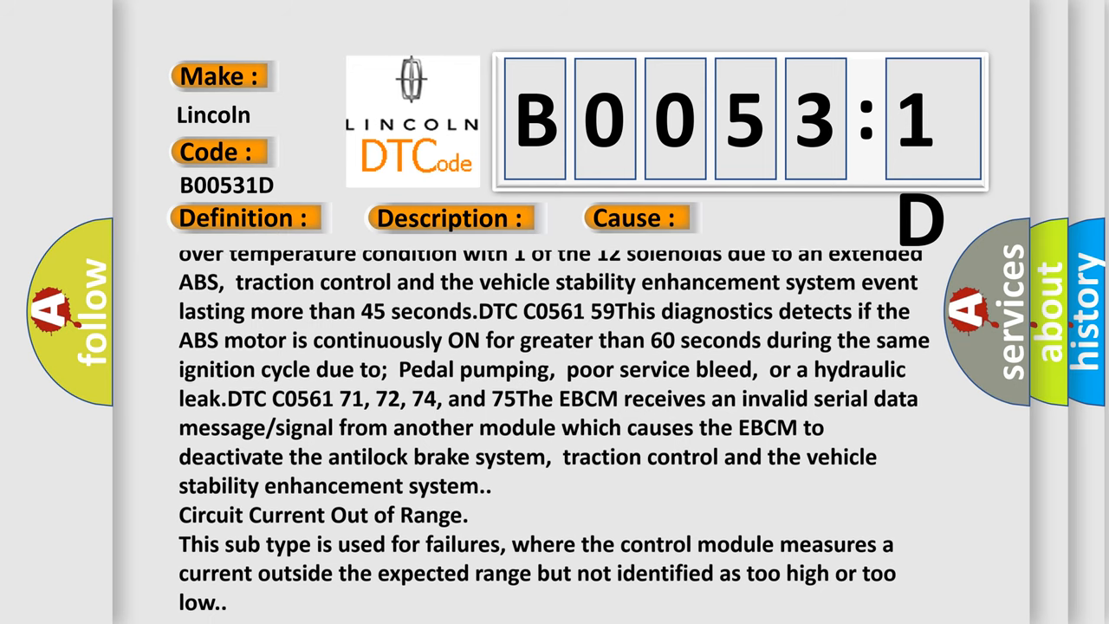
scroll(up, 3)
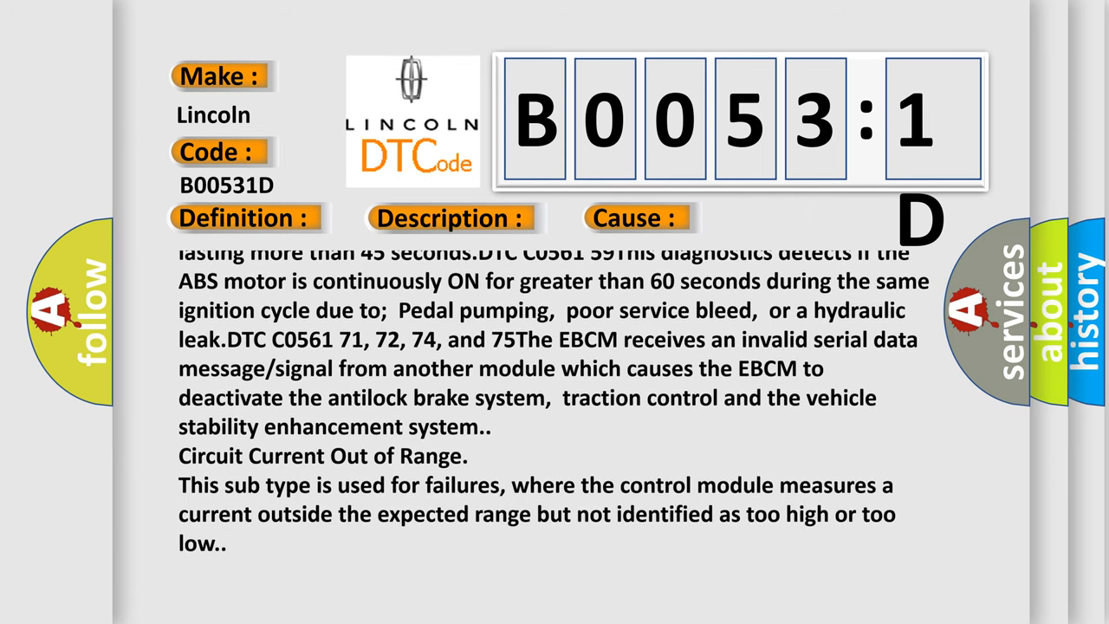
scroll(up, 3)
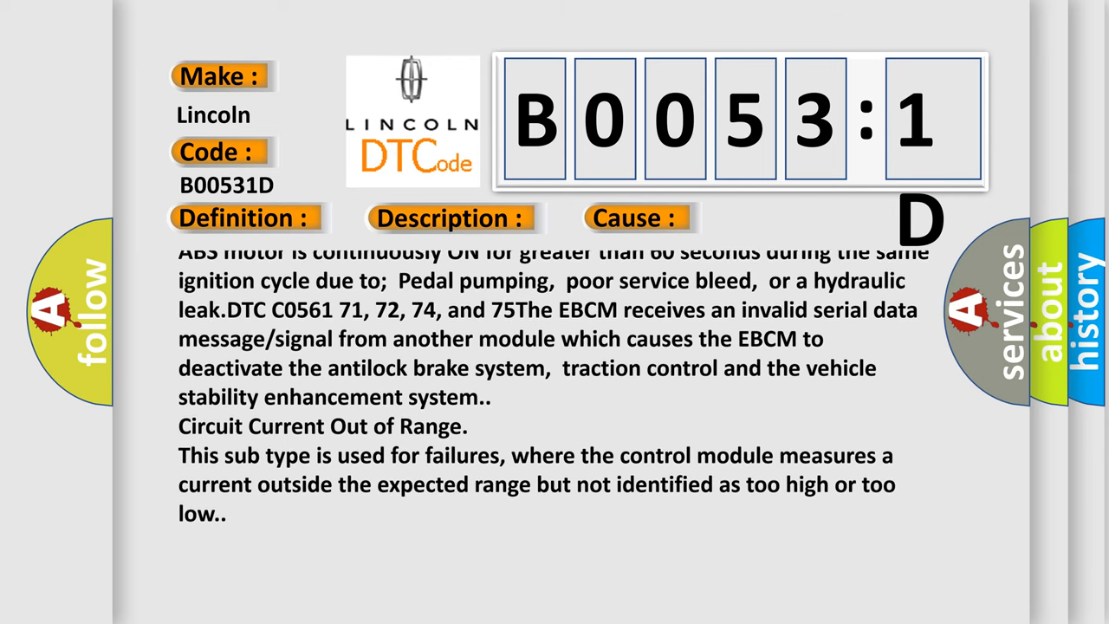
scroll(up, 3)
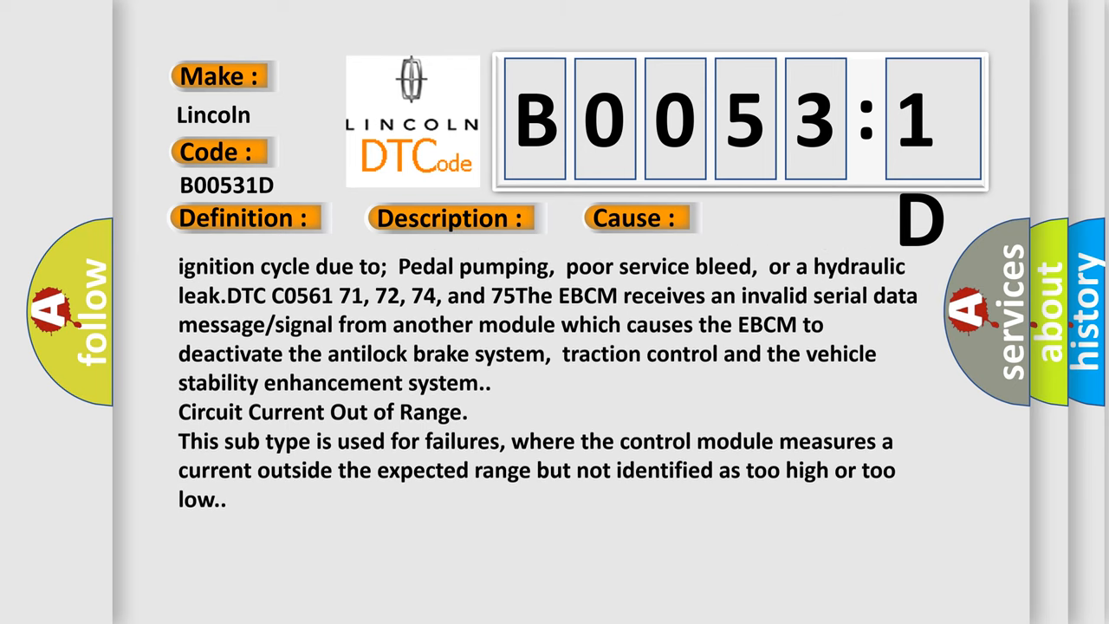
scroll(up, 3)
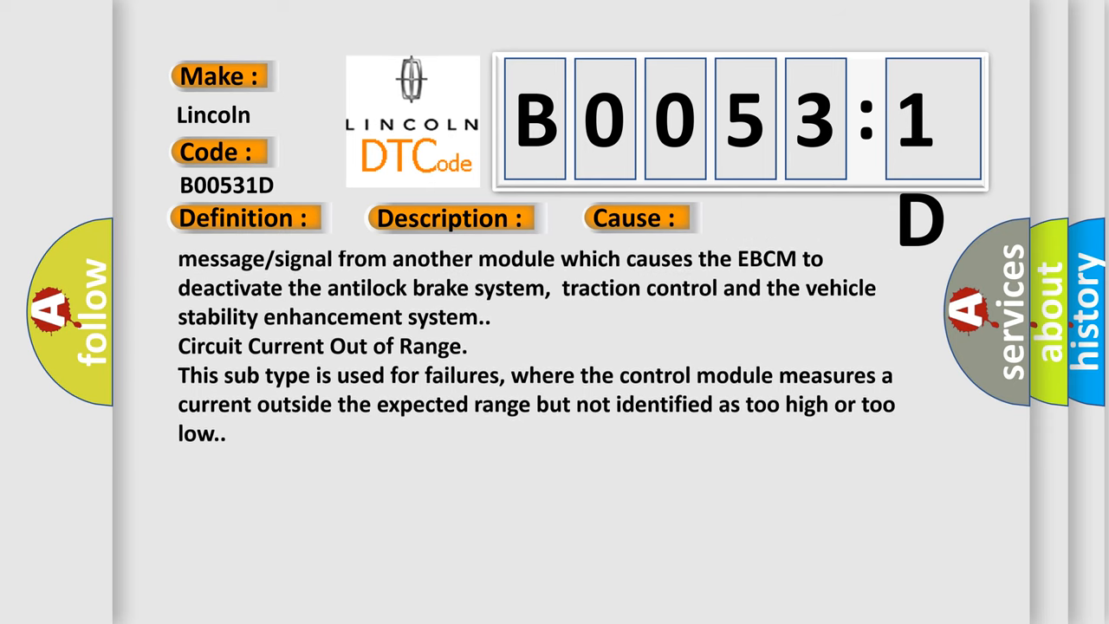
scroll(up, 3)
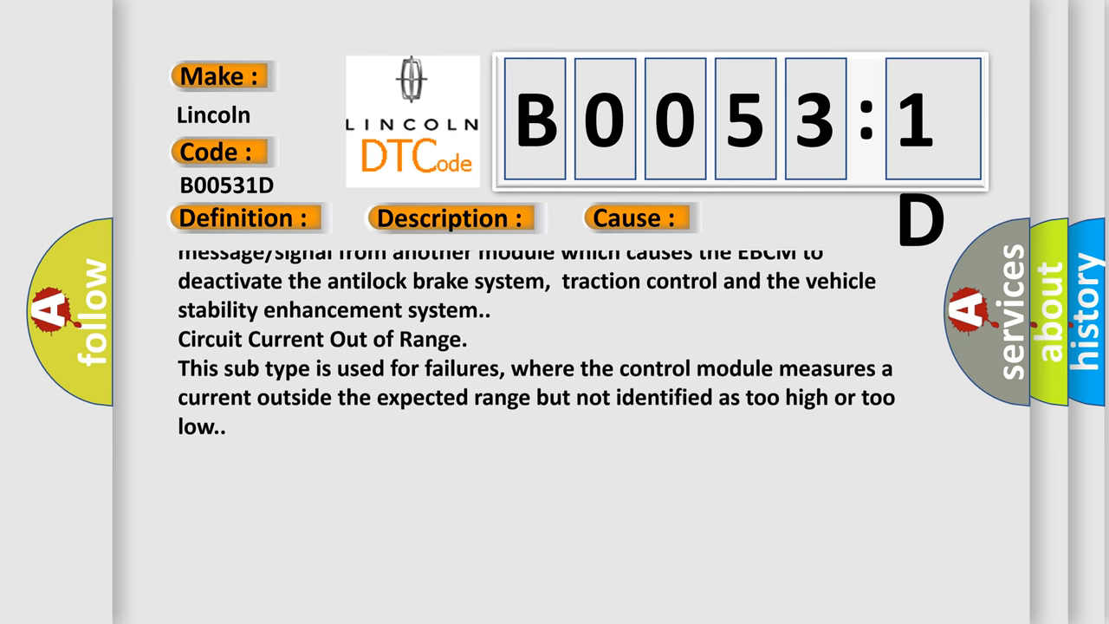